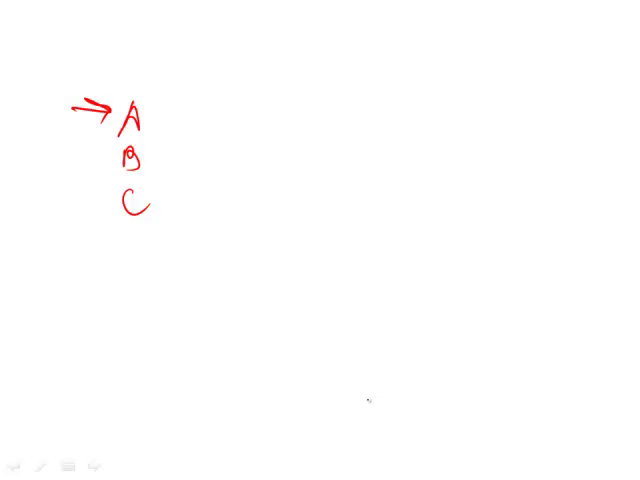
Draw a red-pen X over the handwritten letter A to cross it out
drag(115, 95, 155, 150)
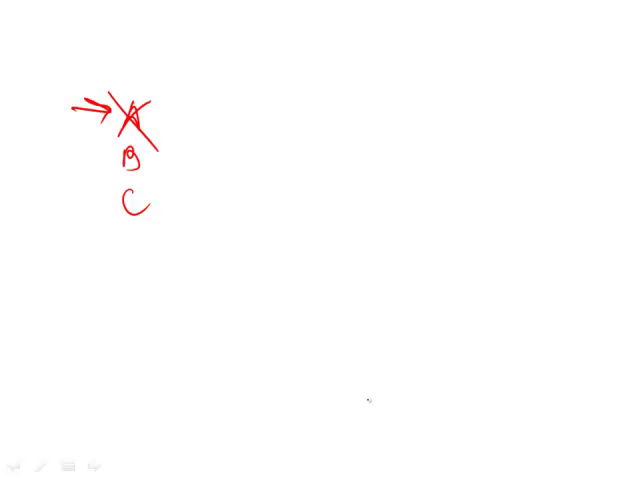